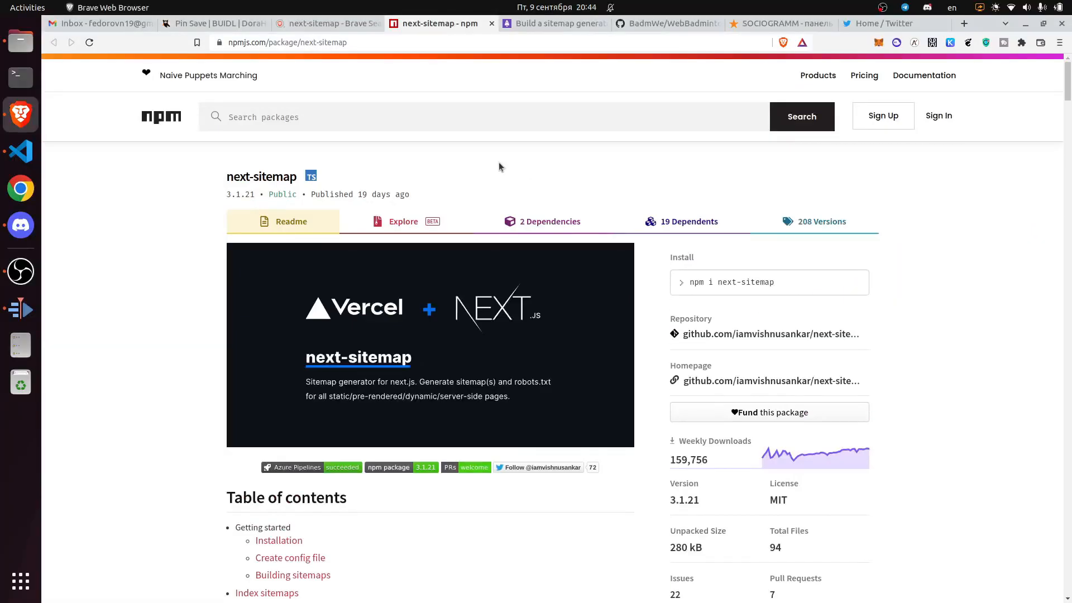
# Switch to Node 16 and add next-sitemap 3.1.21 as a project dependency with yarn
pyautogui.scroll(-3)
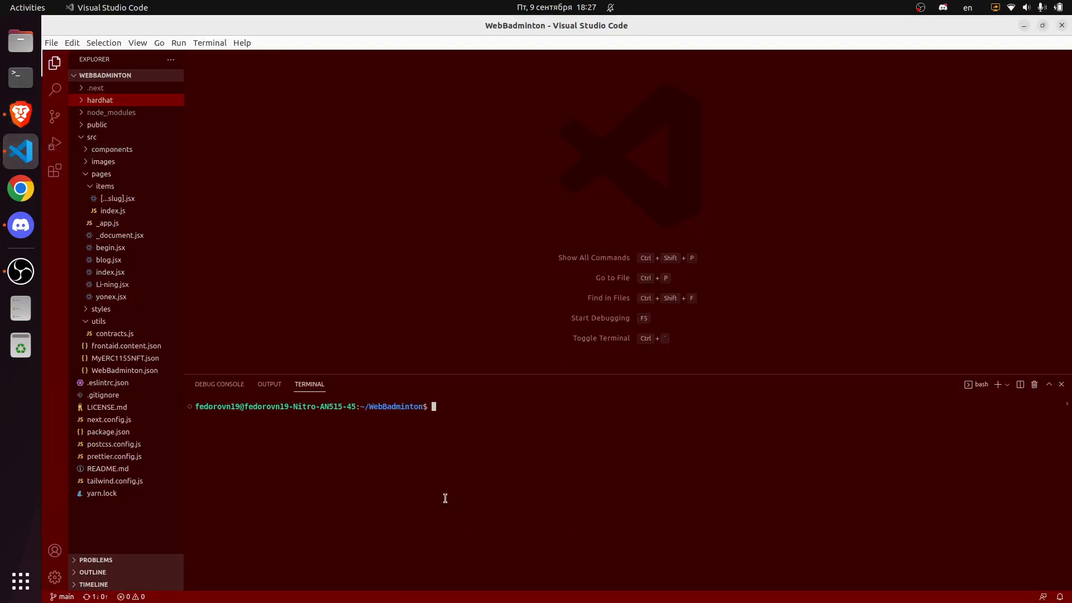
pyautogui.write('nvm use 16')
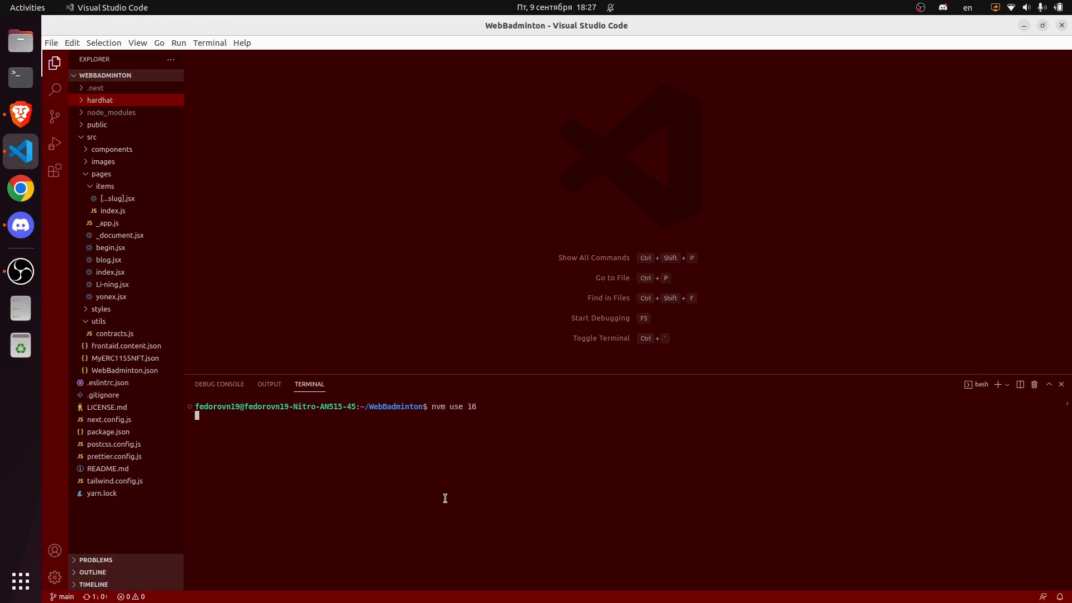
pyautogui.write('yarn add next-sitemap')
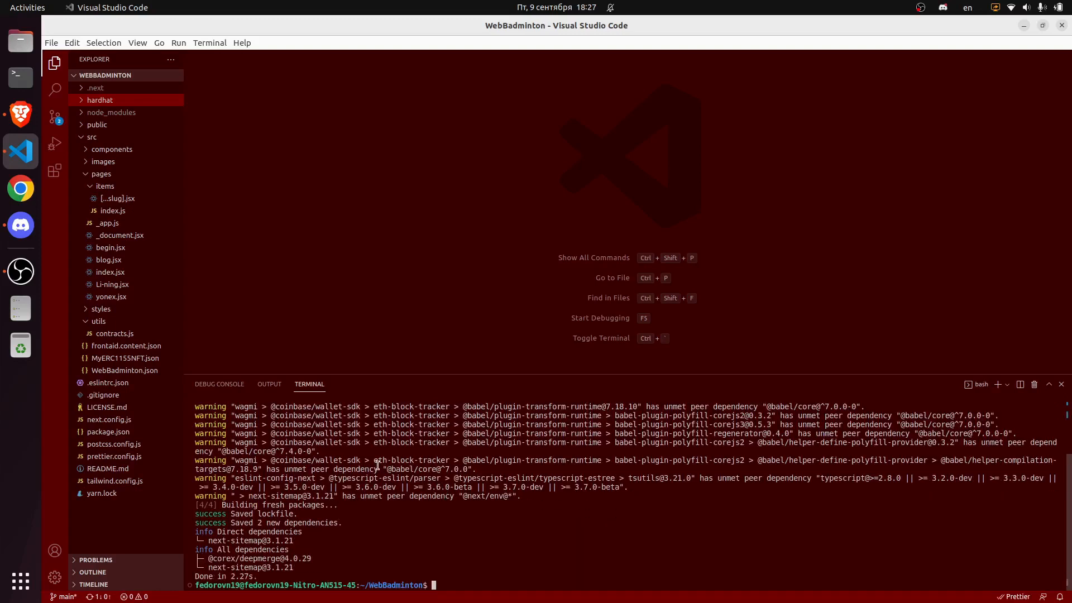
pyautogui.moveTo(20, 114)
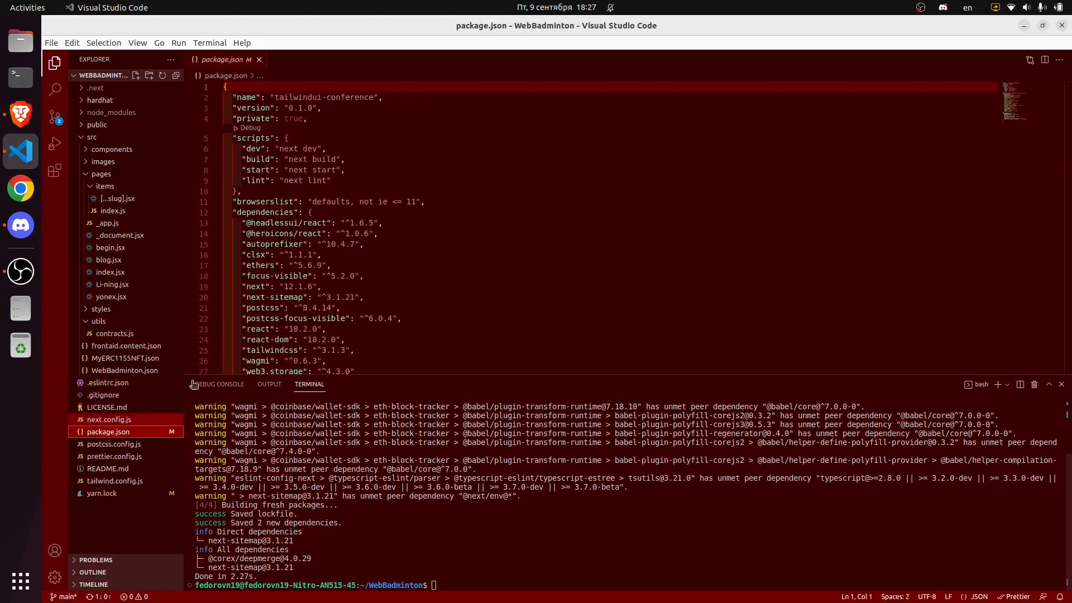
pyautogui.scroll(-3)
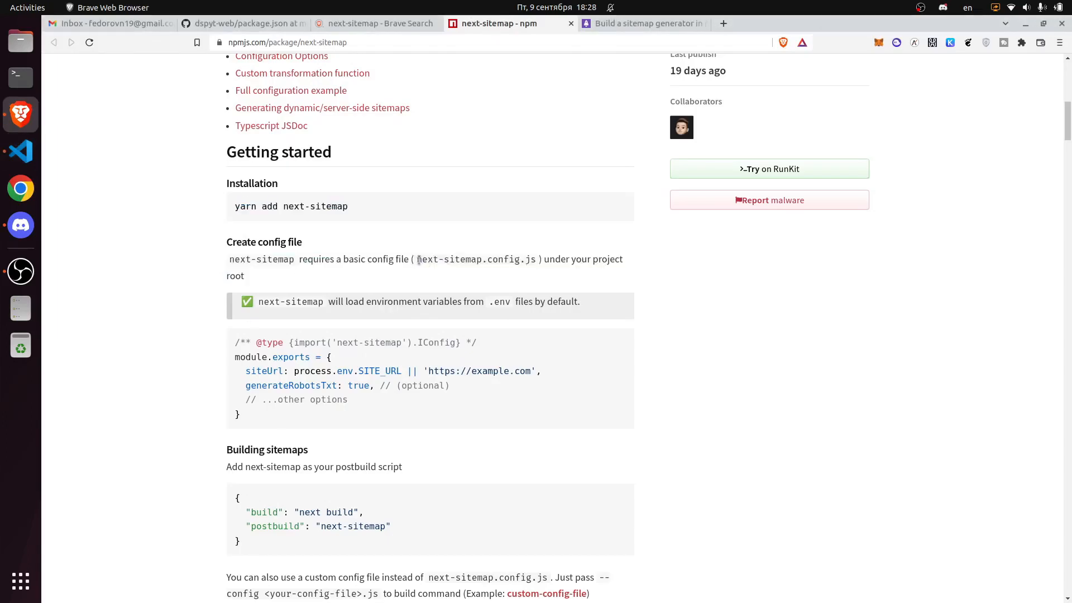
# Copy the next-sitemap.config.js file name and the example module.exports configuration from the docs
pyautogui.doubleClick(475, 259)
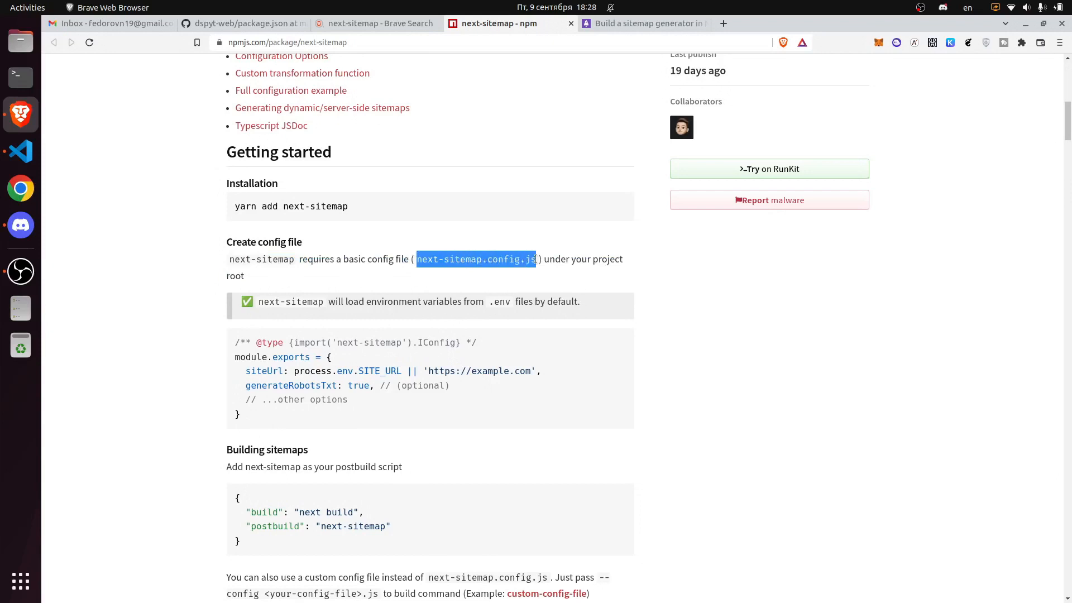
pyautogui.click(20, 152)
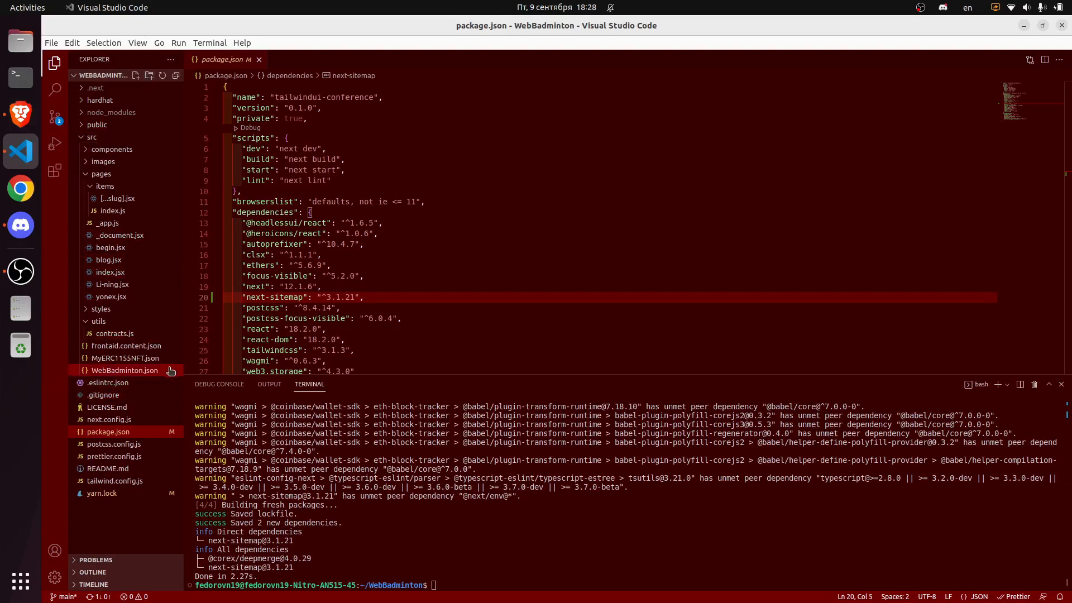
pyautogui.write('touch')
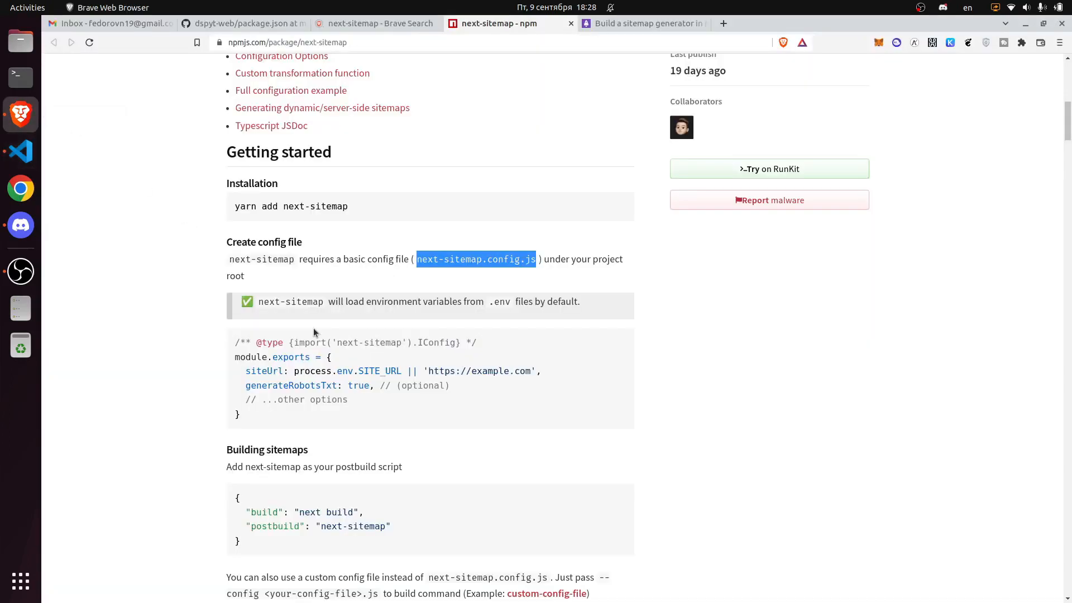
pyautogui.moveTo(235, 342); pyautogui.dragTo(240, 414)
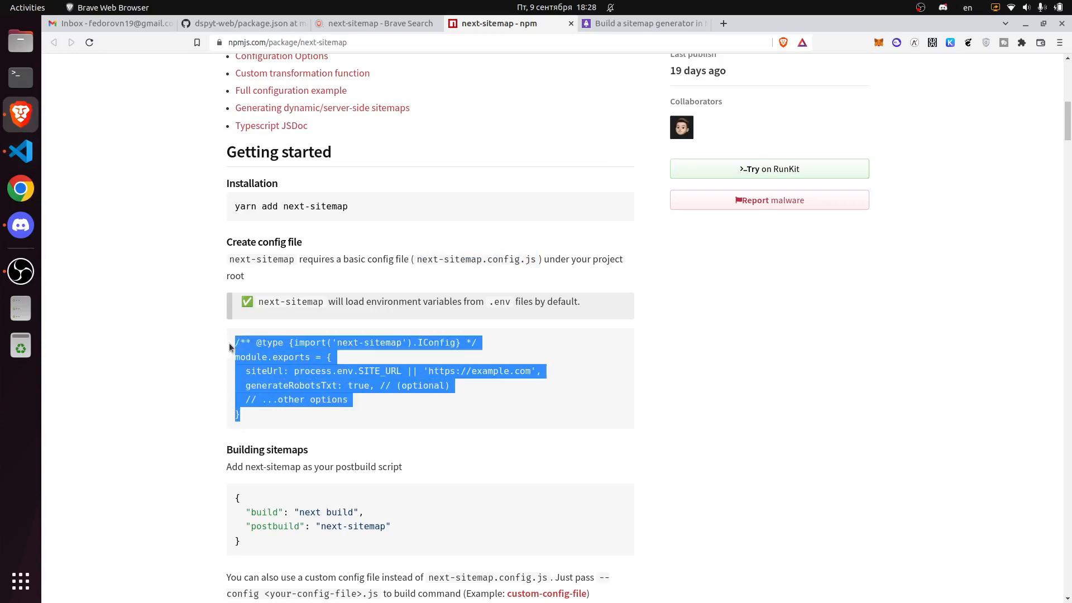
pyautogui.moveTo(127, 231)
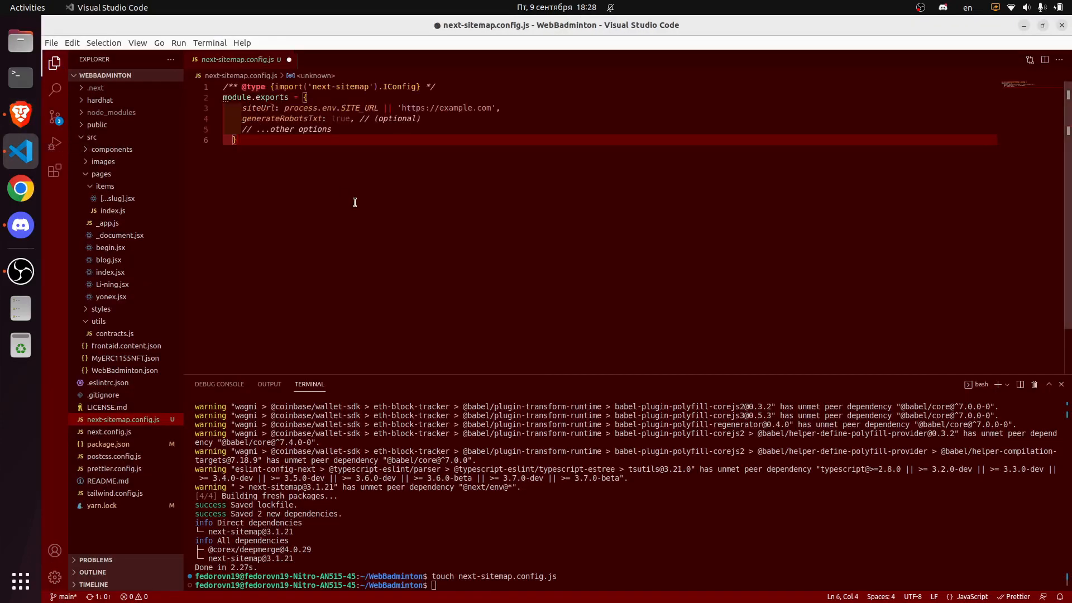
pyautogui.moveTo(319, 107); pyautogui.dragTo(377, 107)
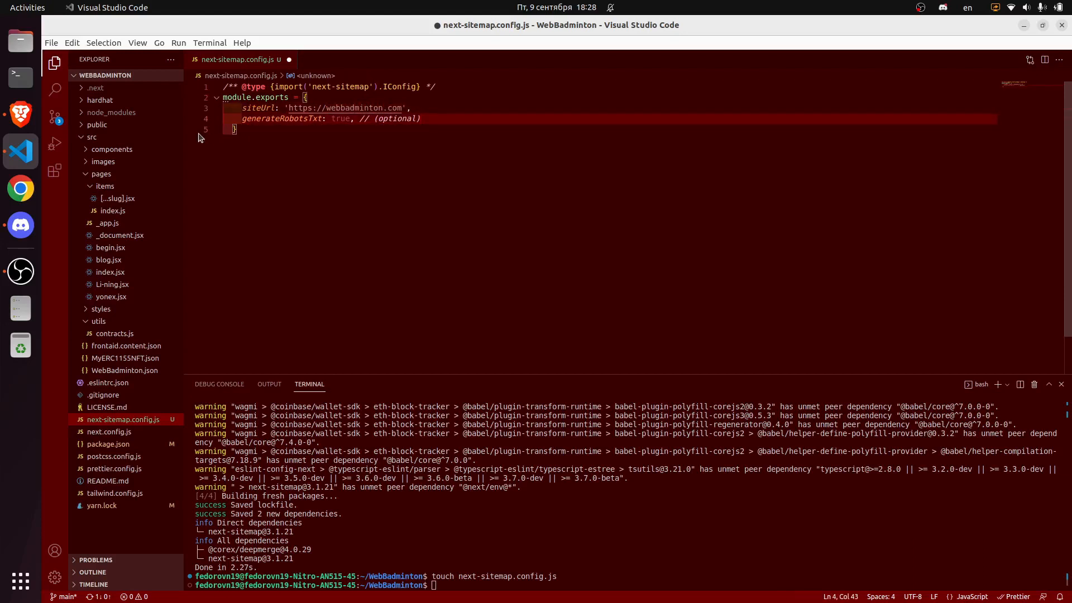
pyautogui.press('BackSpace')
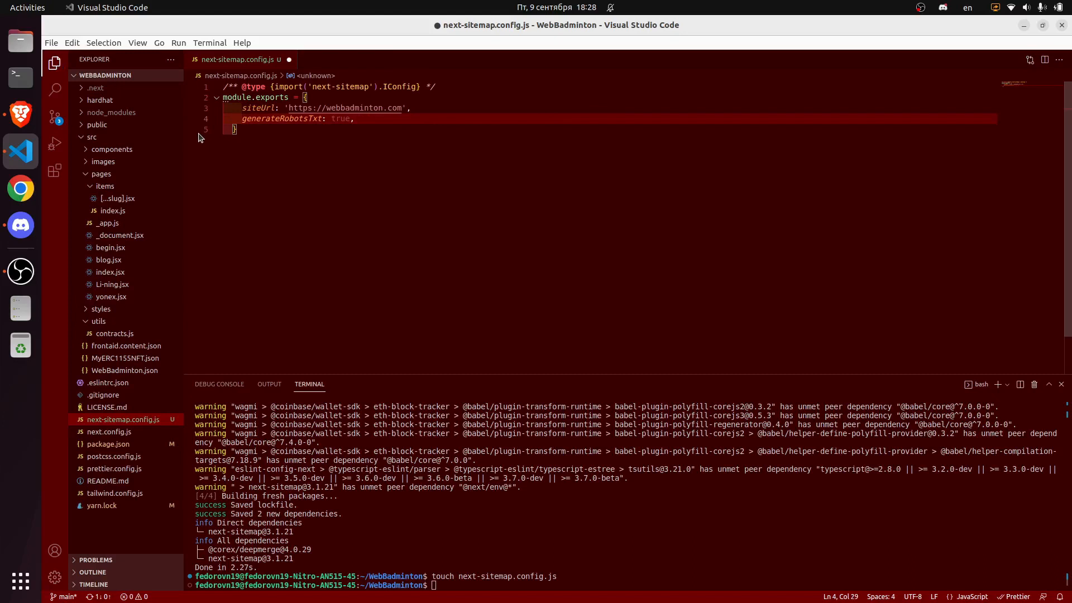
pyautogui.press('ctrl+s')
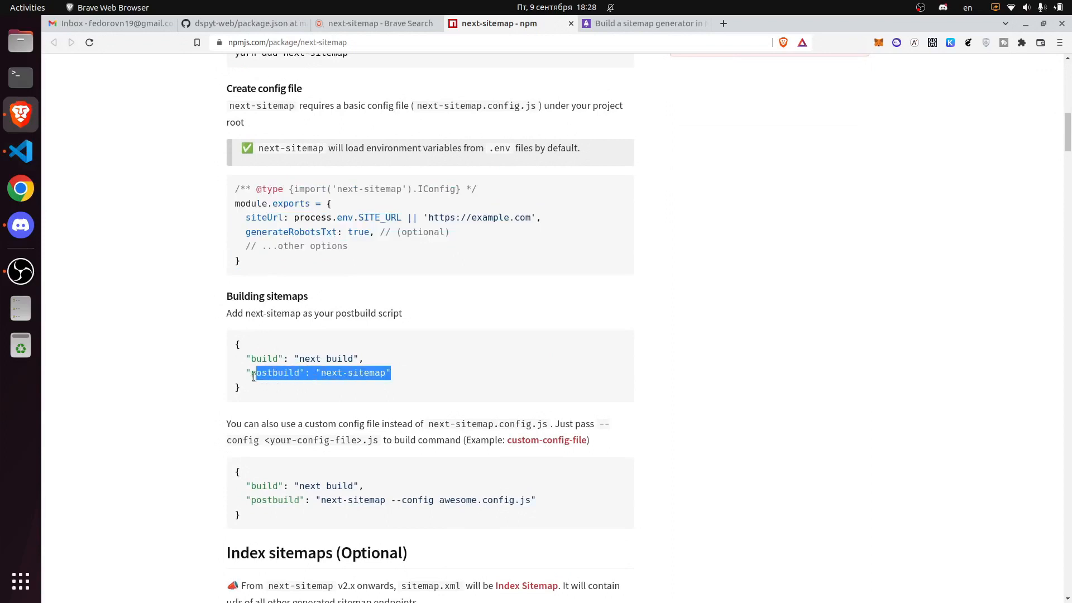
# Copy the "postbuild": "next-sitemap" script line from the Building sitemaps section
pyautogui.rightClick(321, 372)
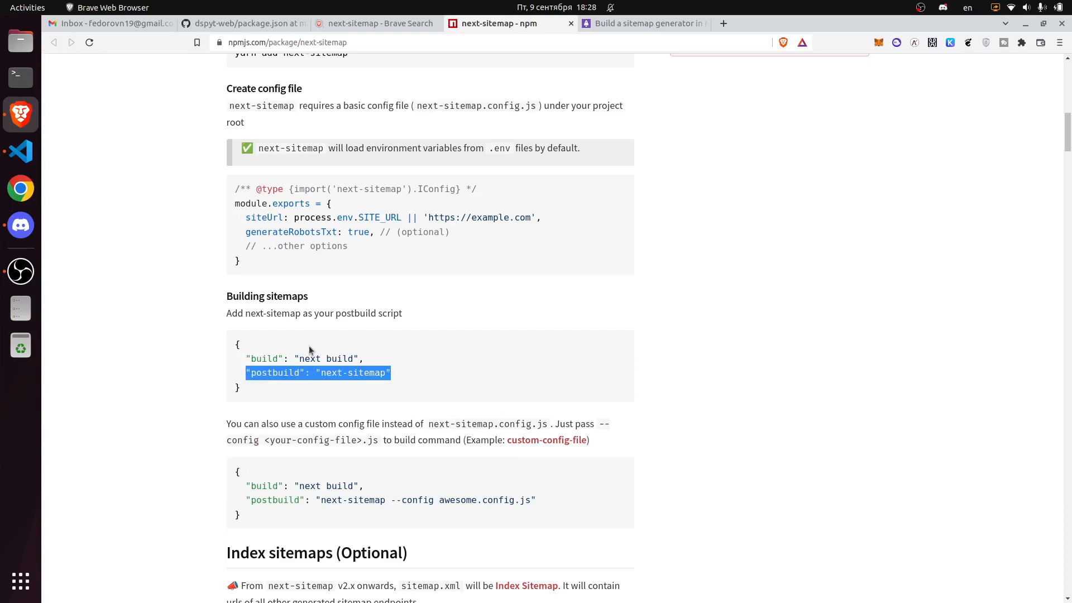
pyautogui.moveTo(120, 234)
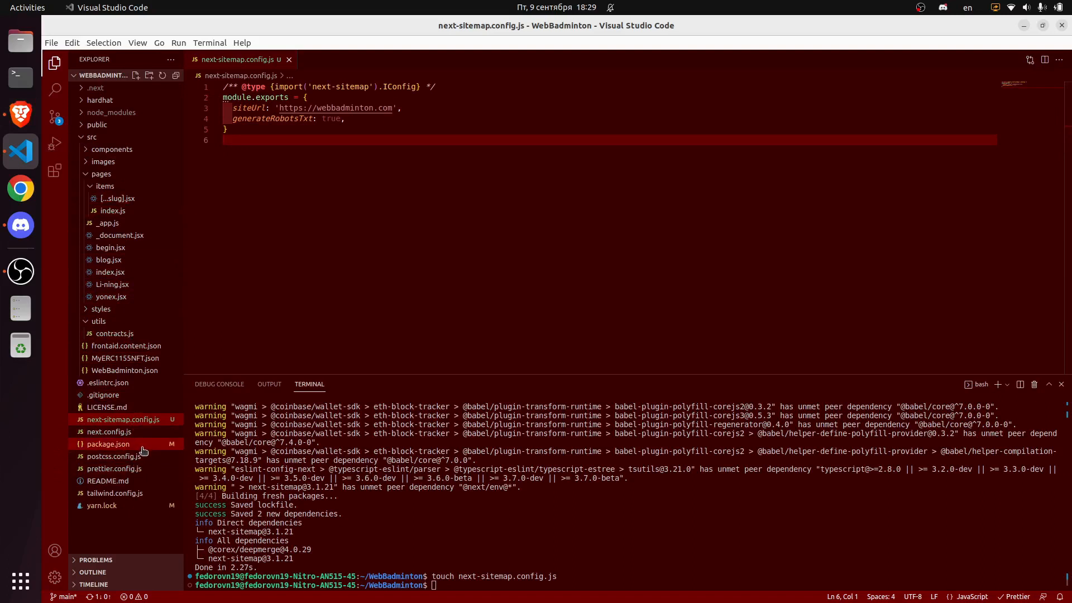
# Add "postbuild": "next-sitemap" with a trailing comma to package.json scripts
pyautogui.click(108, 444)
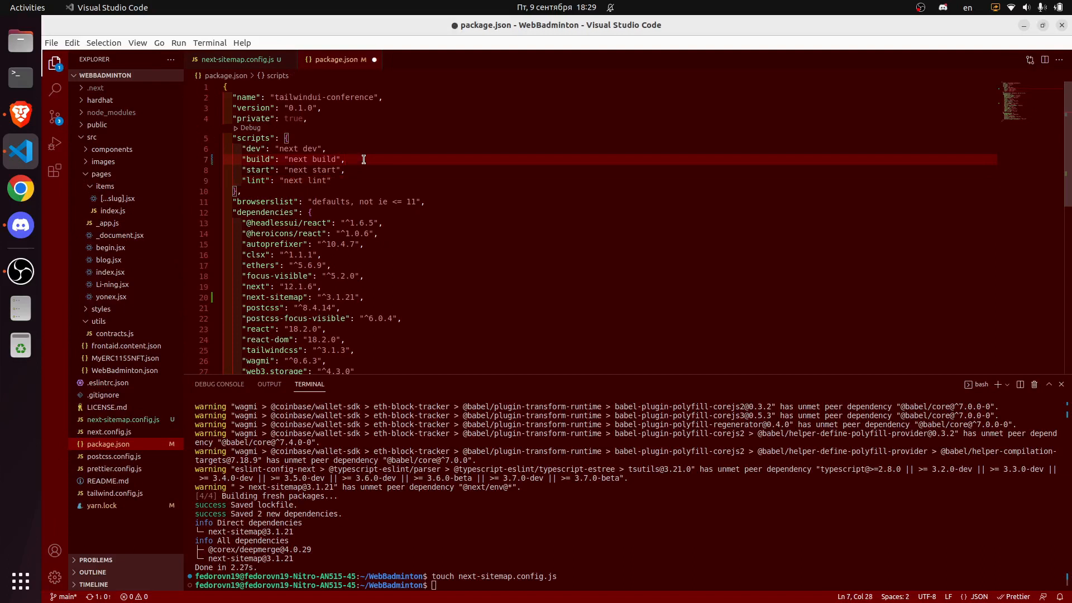
pyautogui.write('"postbuild": "next-sitemap"')
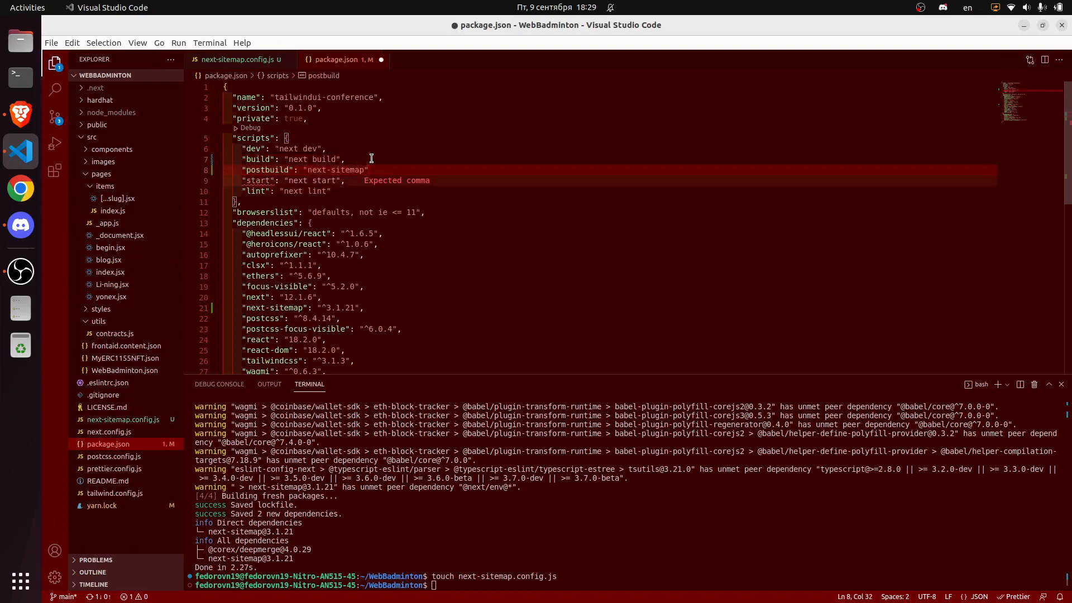
pyautogui.write(',')
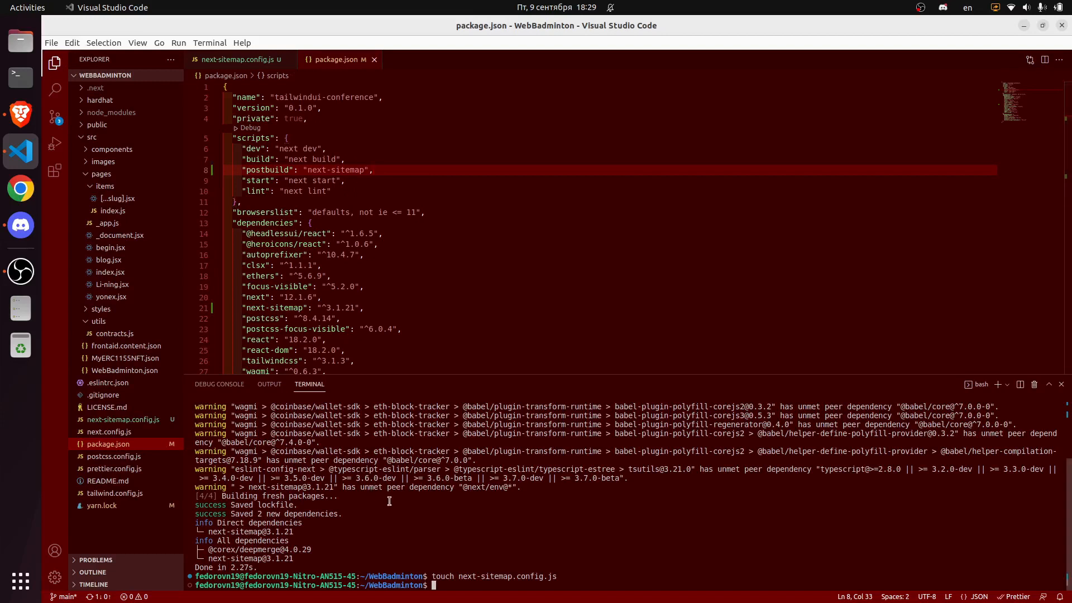
pyautogui.write('touch next-sitemap.config.js')
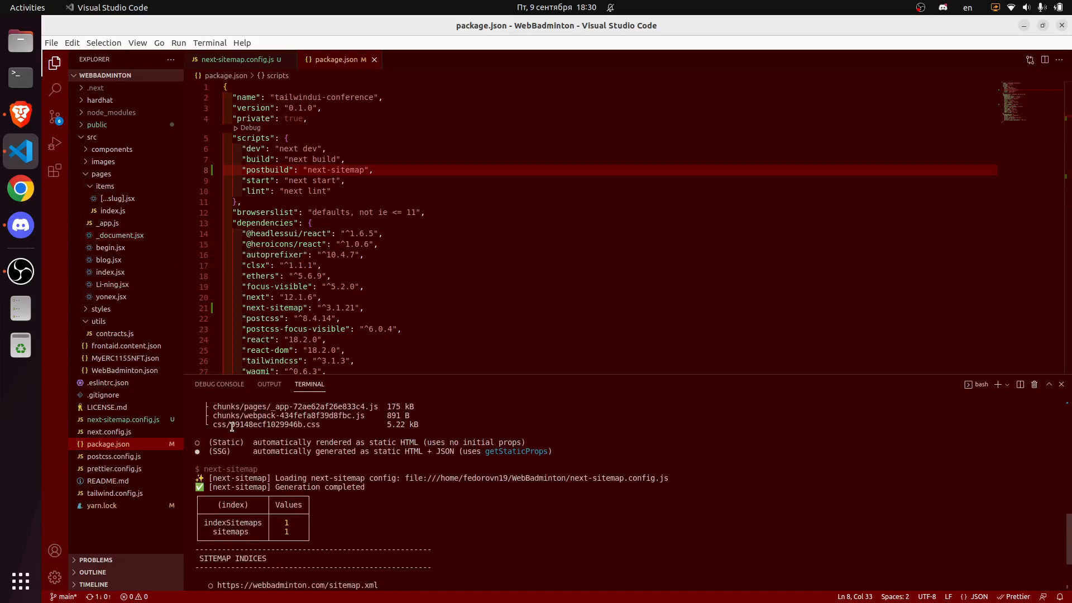
# Confirm the build output, then reveal robots.txt, sitemap.xml and sitemap-0.xml in public
pyautogui.scroll(-3)
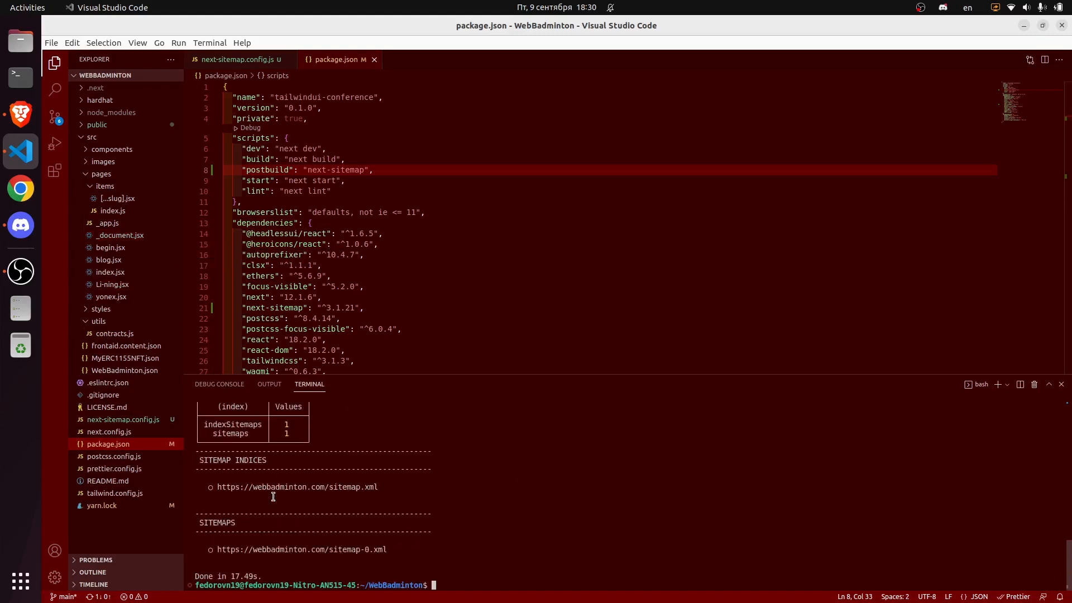
pyautogui.click(98, 125)
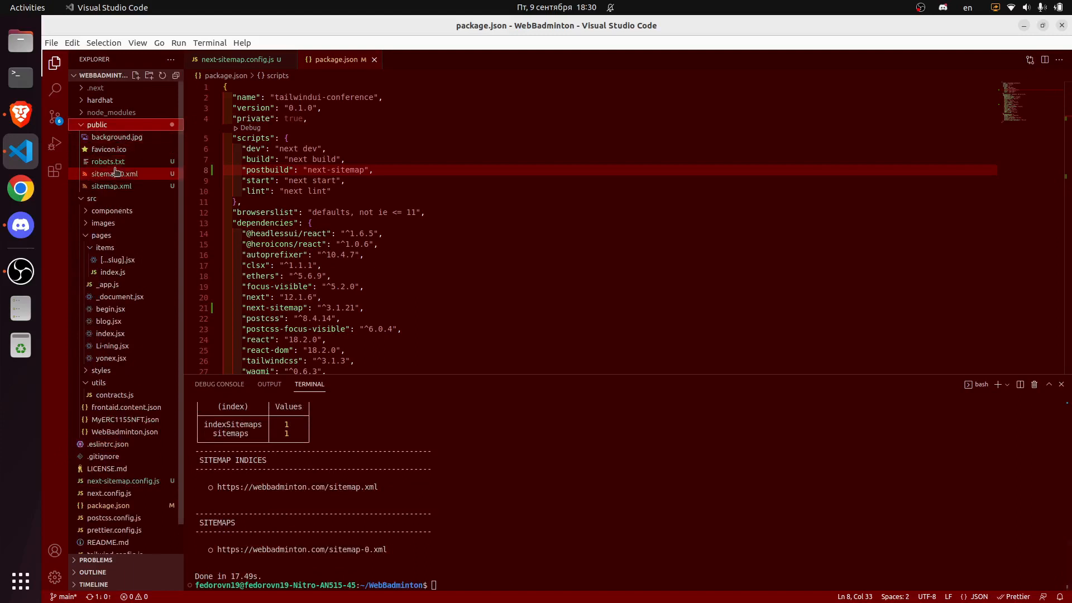
# Review the generated sitemap-0.xml, sitemap.xml and robots.txt contents in the editor
pyautogui.click(107, 161)
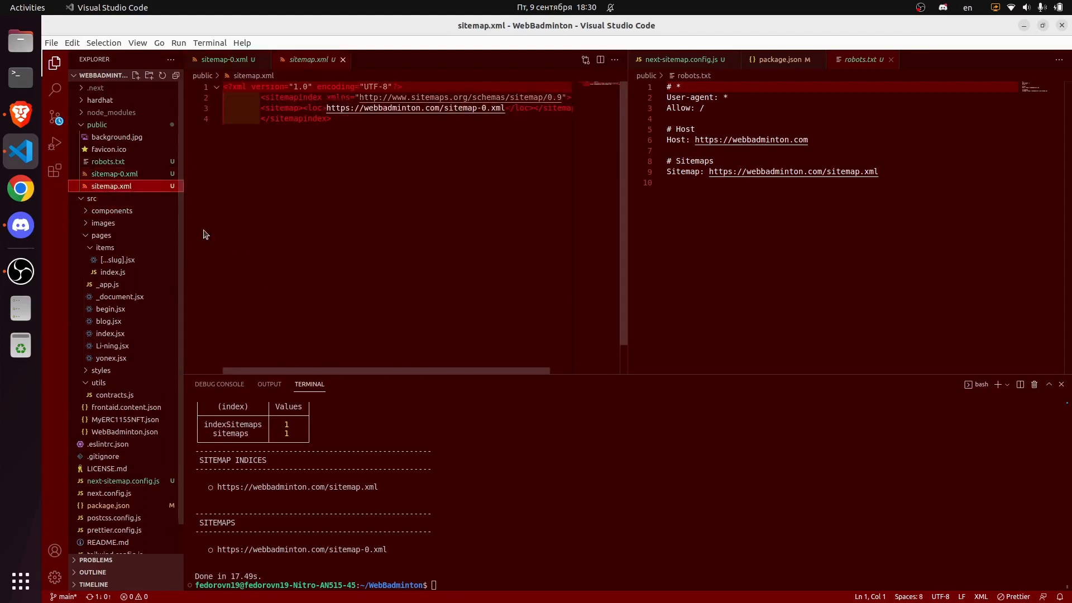
pyautogui.click(107, 162)
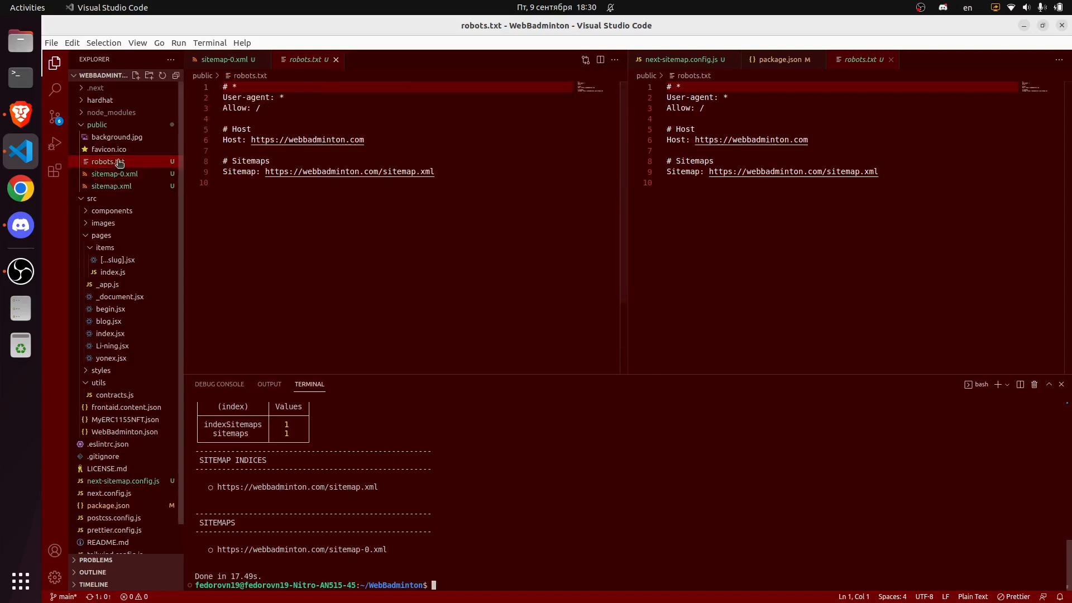
pyautogui.click(55, 118)
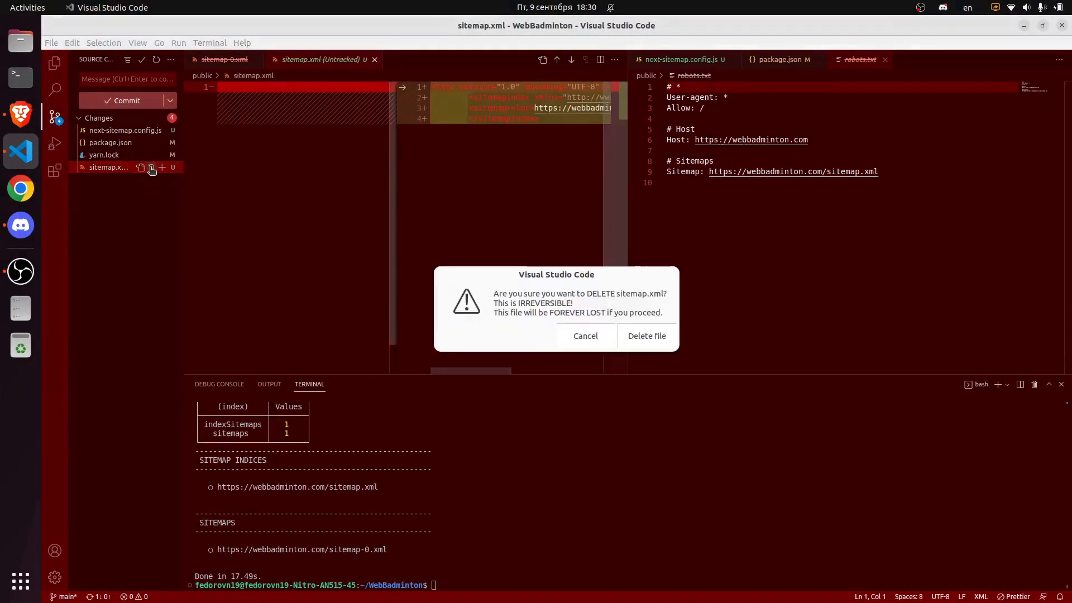
# Delete the untracked sitemap.xml and review the config and yarn.lock diffs
pyautogui.click(645, 336)
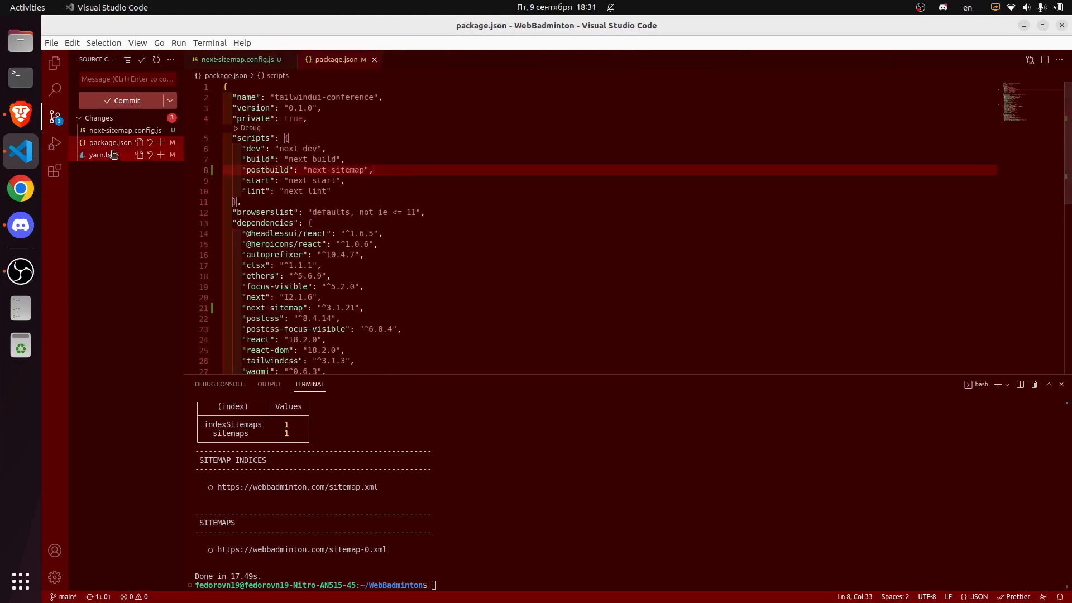
pyautogui.click(109, 130)
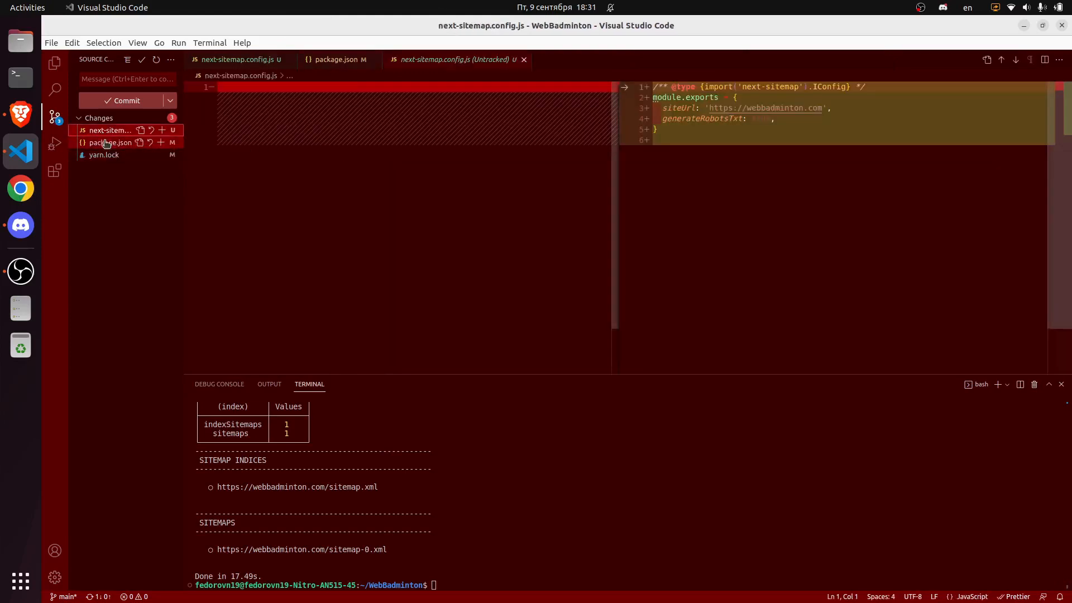
pyautogui.click(104, 154)
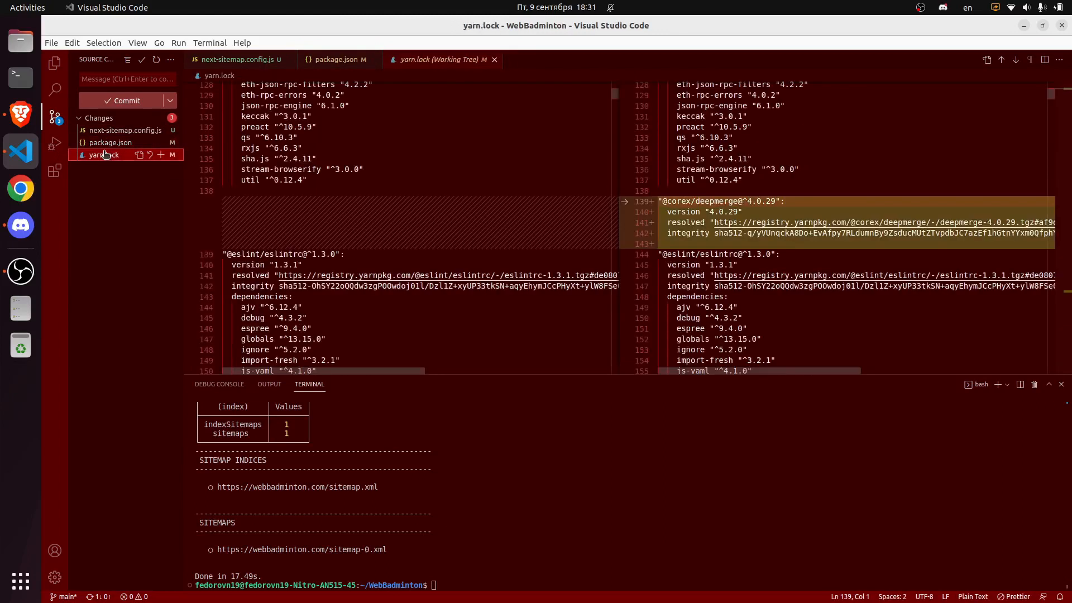
# Stage all changes and commit them with the message "added sitemap"
pyautogui.write('git add .')
pyautogui.write('git commit -am')
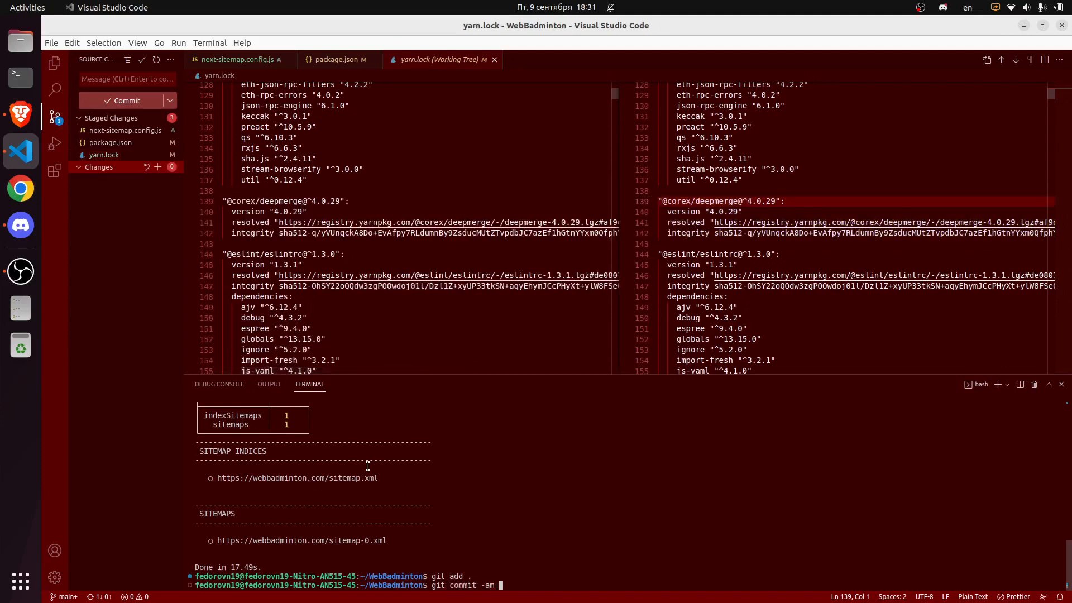
pyautogui.write('"added sitemap')
pyautogui.write('gi')
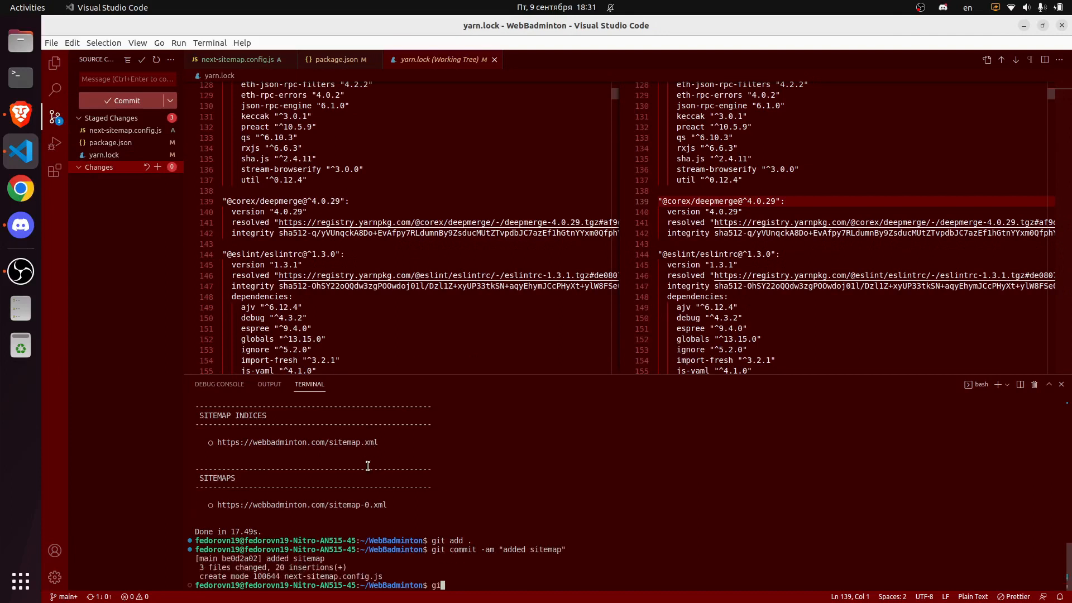
pyautogui.write('p')
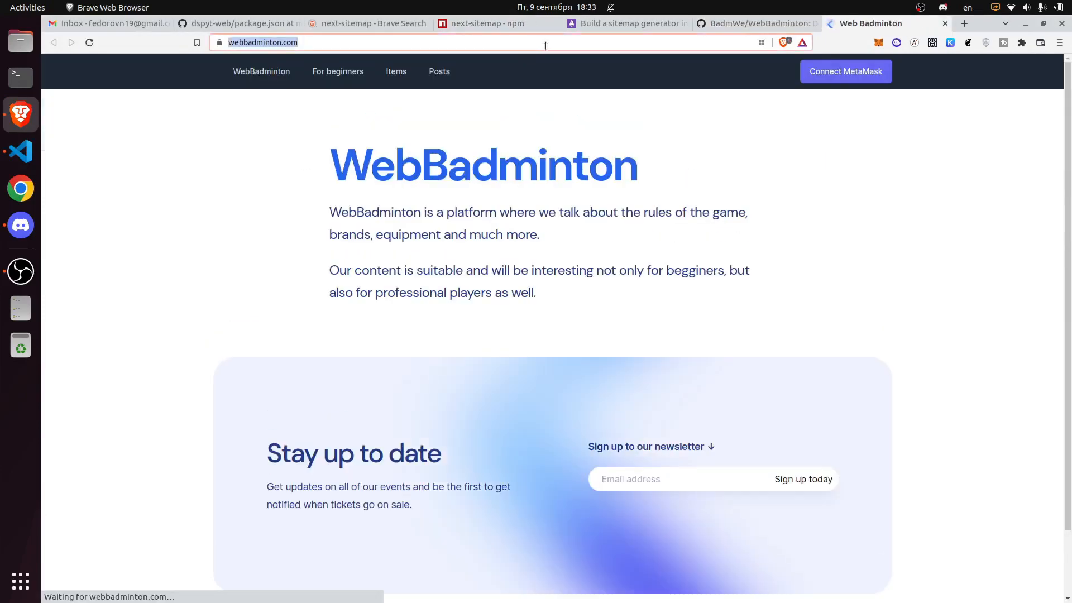
pyautogui.write('https://webbadminton.com/site')
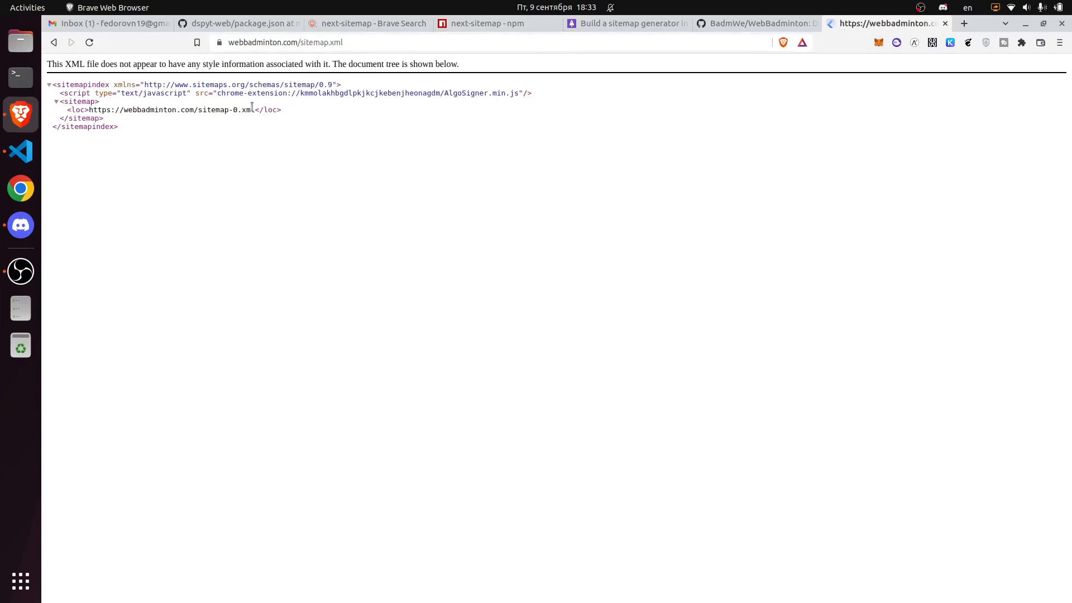
pyautogui.doubleClick(226, 109)
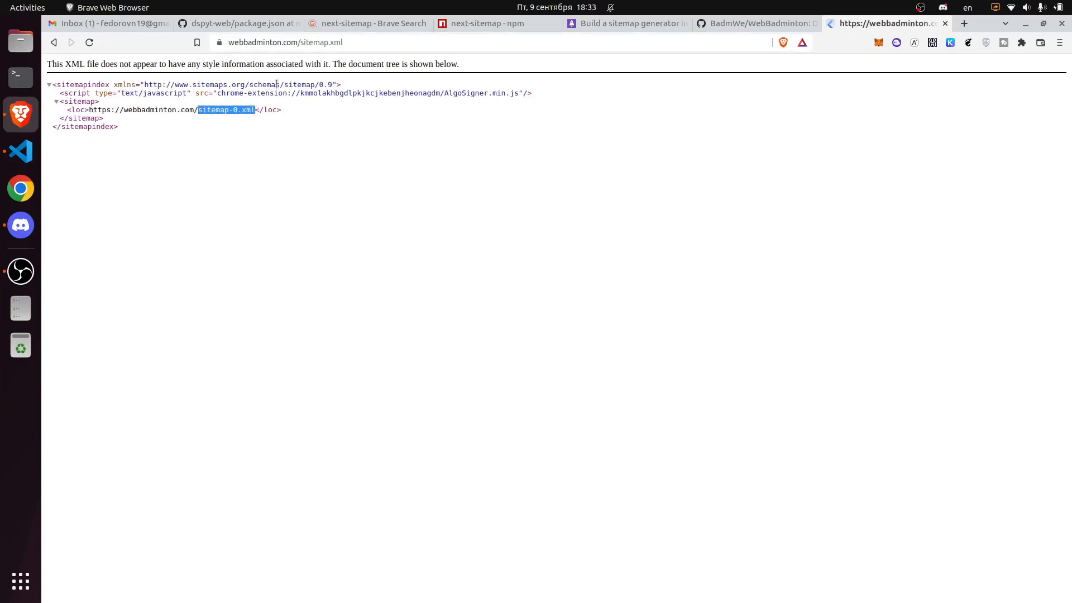